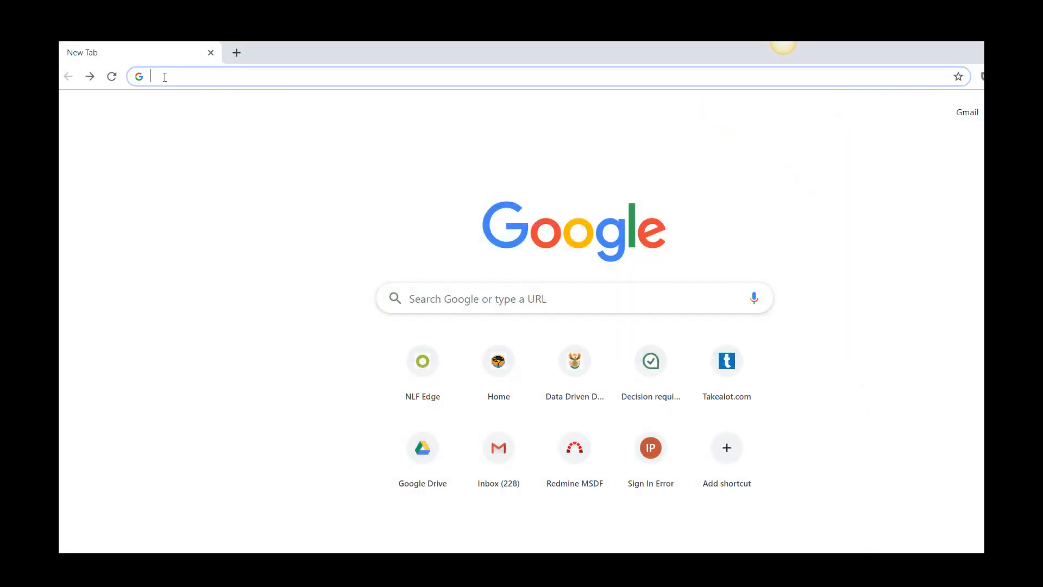
{"action": "type", "text": "https://dbedashboard.co.za"}
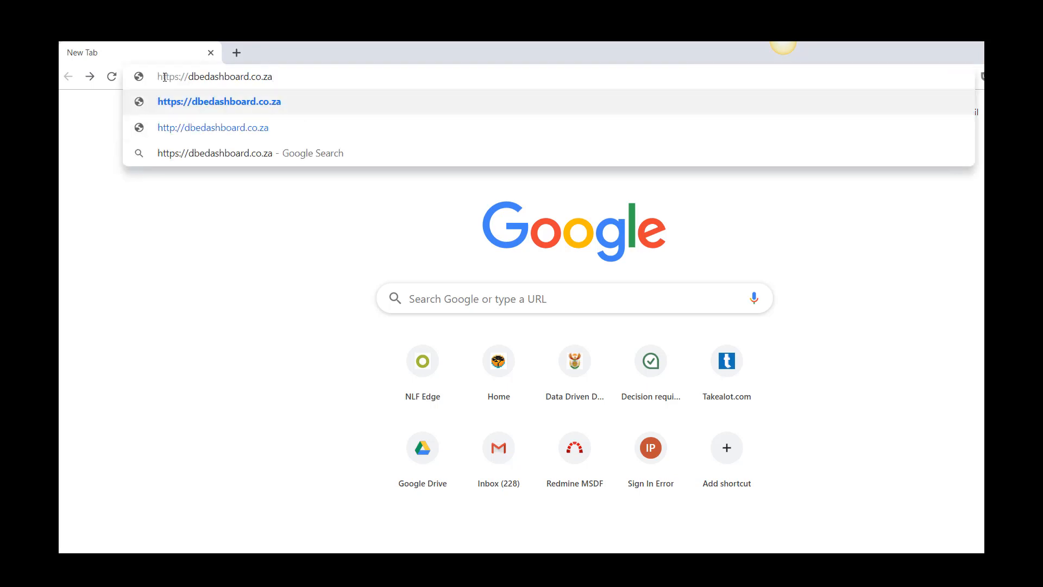